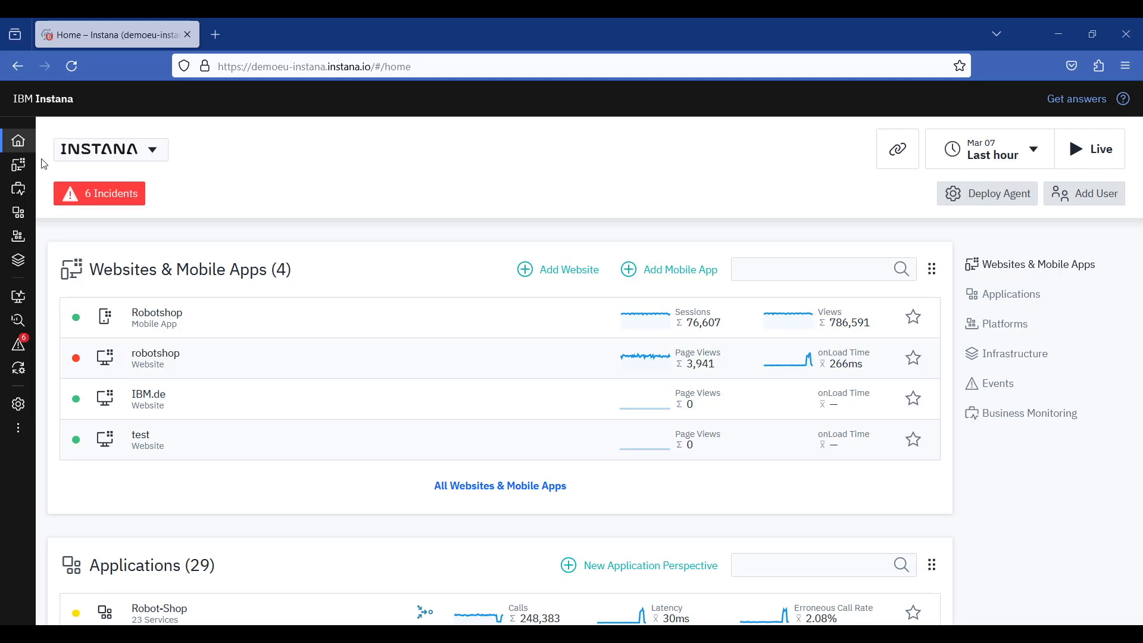
pyautogui.moveTo(18, 164)
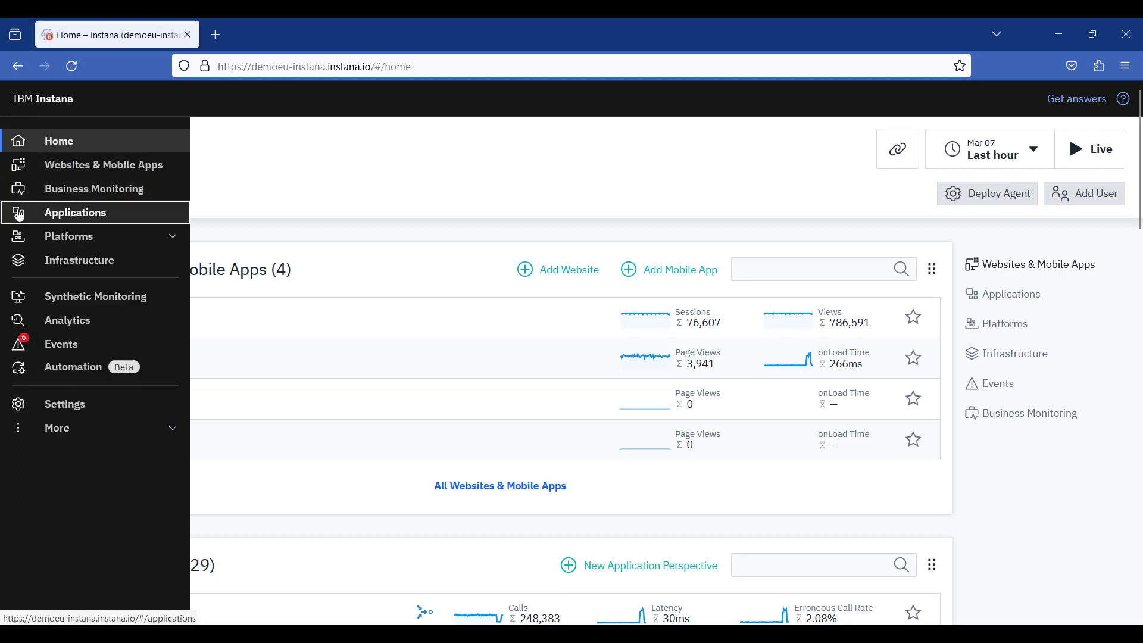
# - Go to Applications and open the Robot-Shop application summary
pyautogui.click(75, 211)
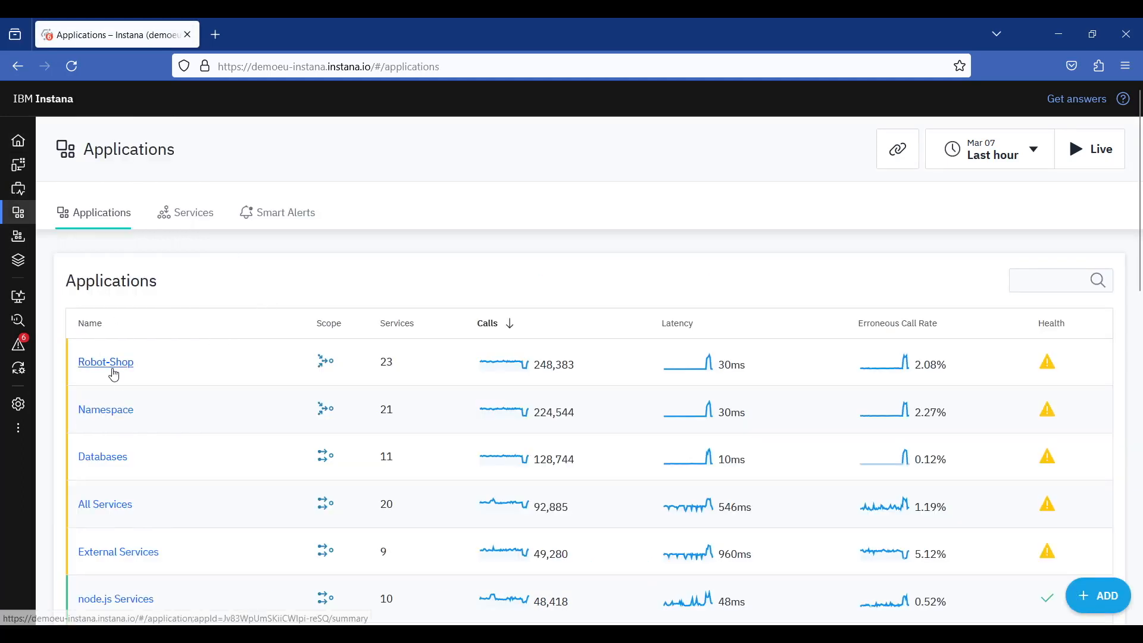
pyautogui.click(106, 363)
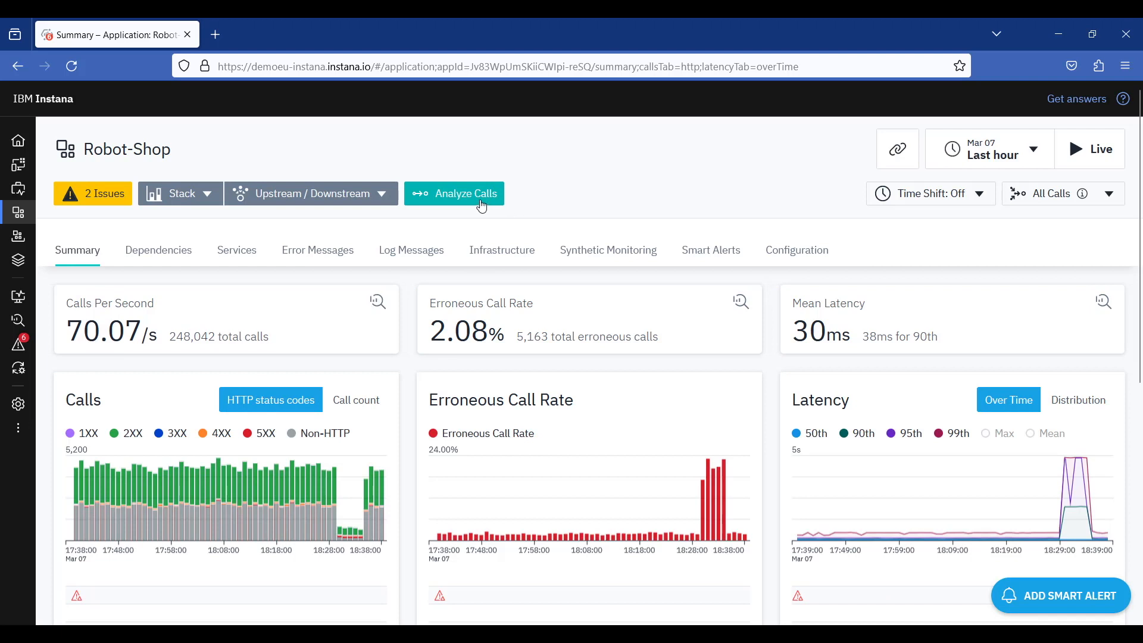
# - Analyze Robot-Shop calls using the Latency Distribution chart template
pyautogui.click(454, 192)
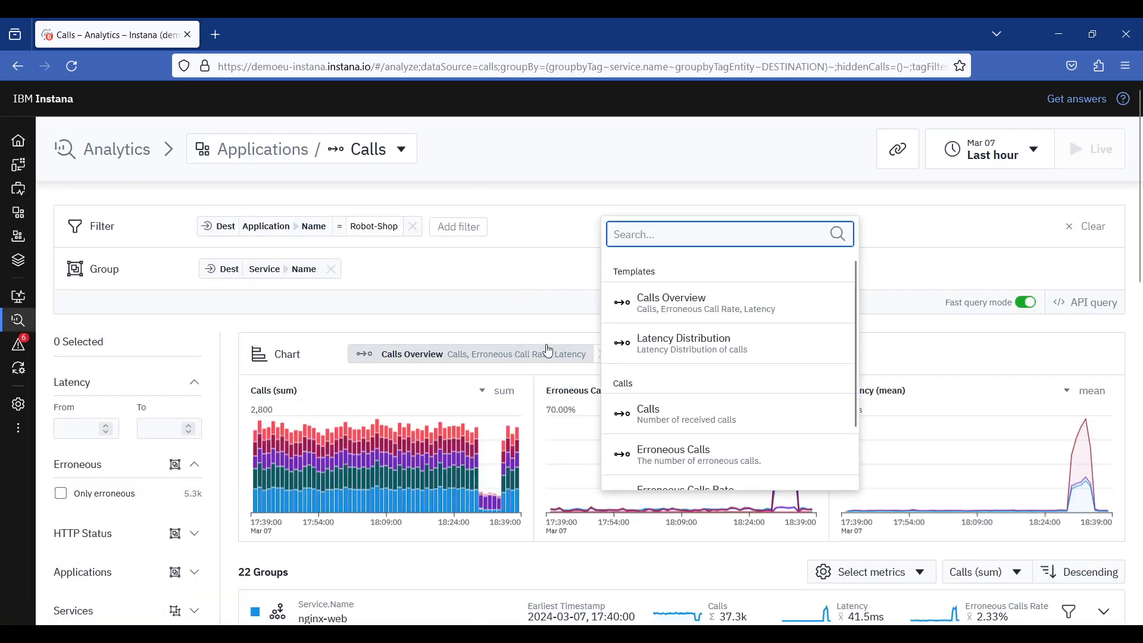
pyautogui.moveTo(683, 342)
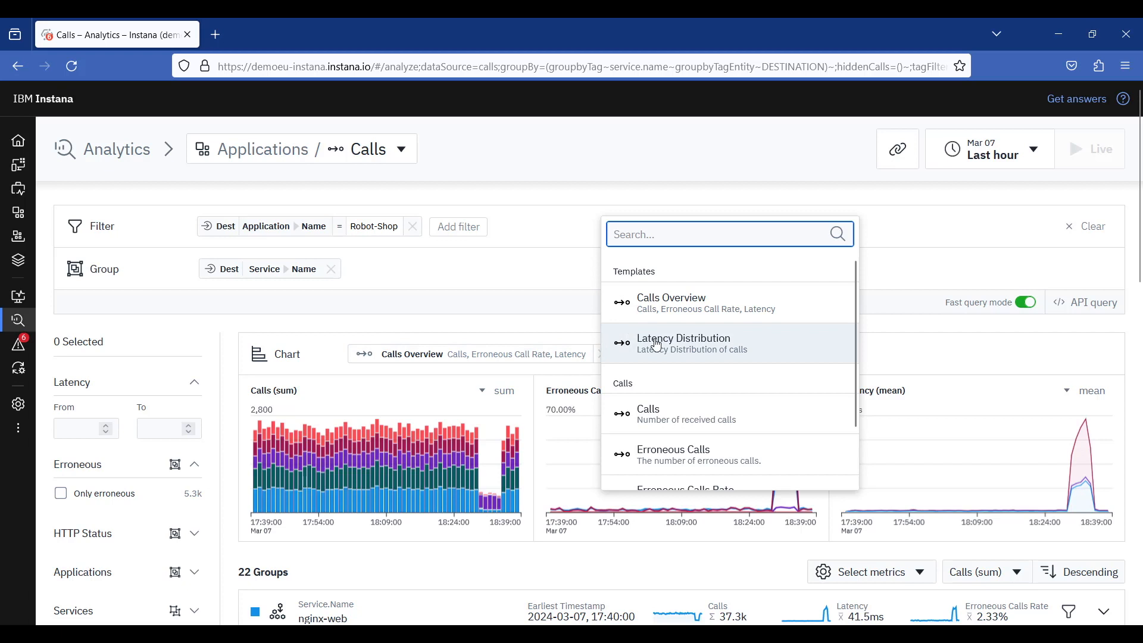
pyautogui.click(683, 343)
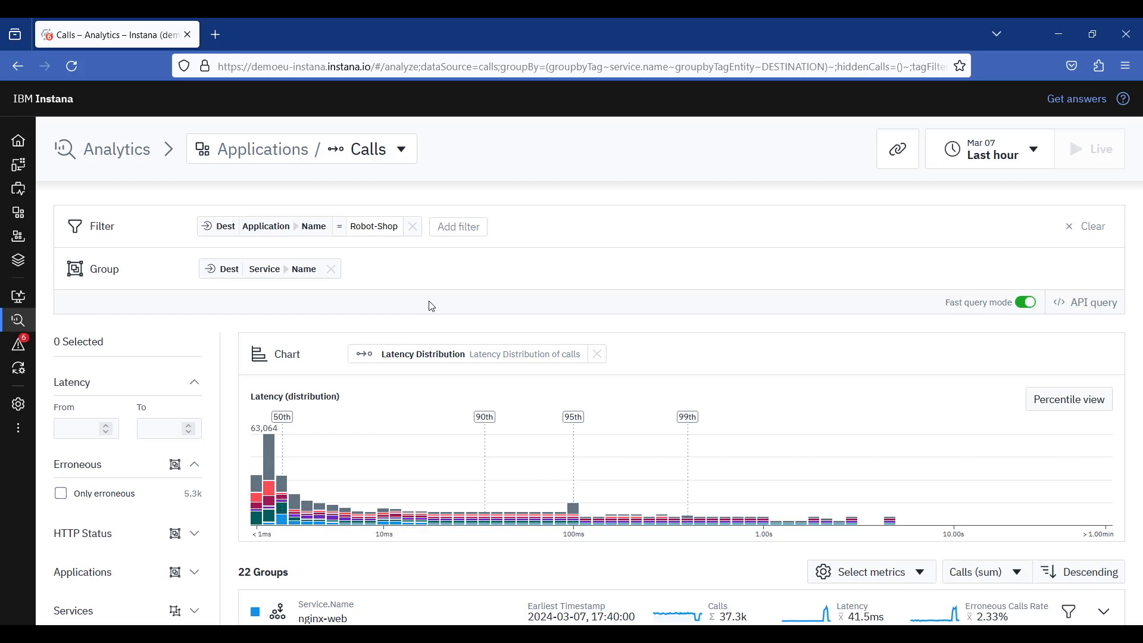
pyautogui.moveTo(429, 305)
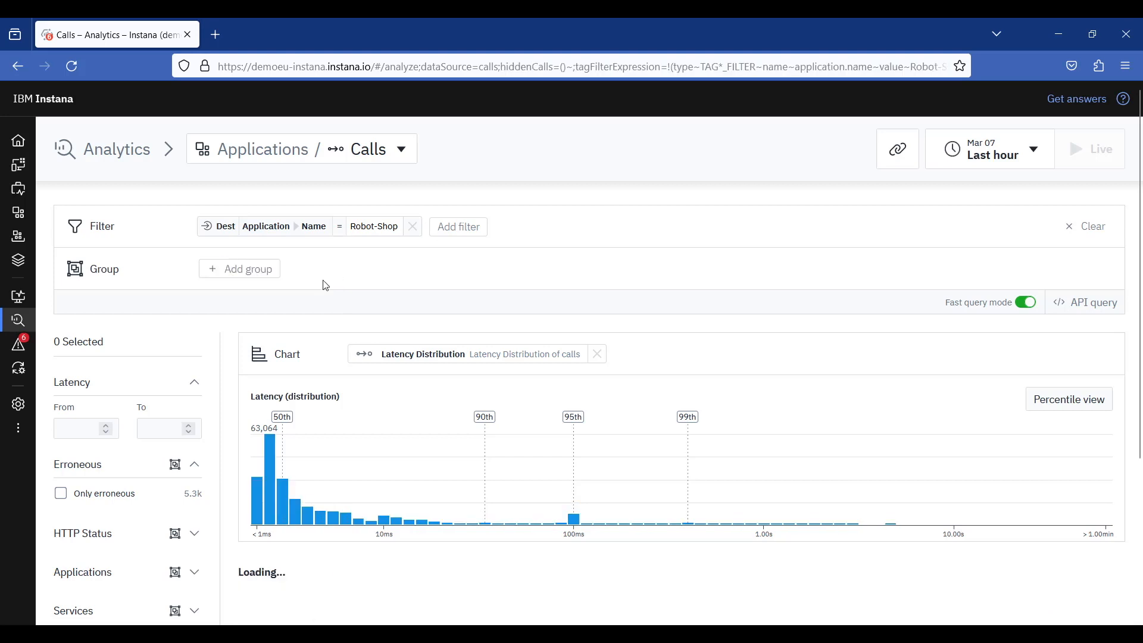
# - Group the Robot-Shop calls by Endpoint Name
pyautogui.click(240, 268)
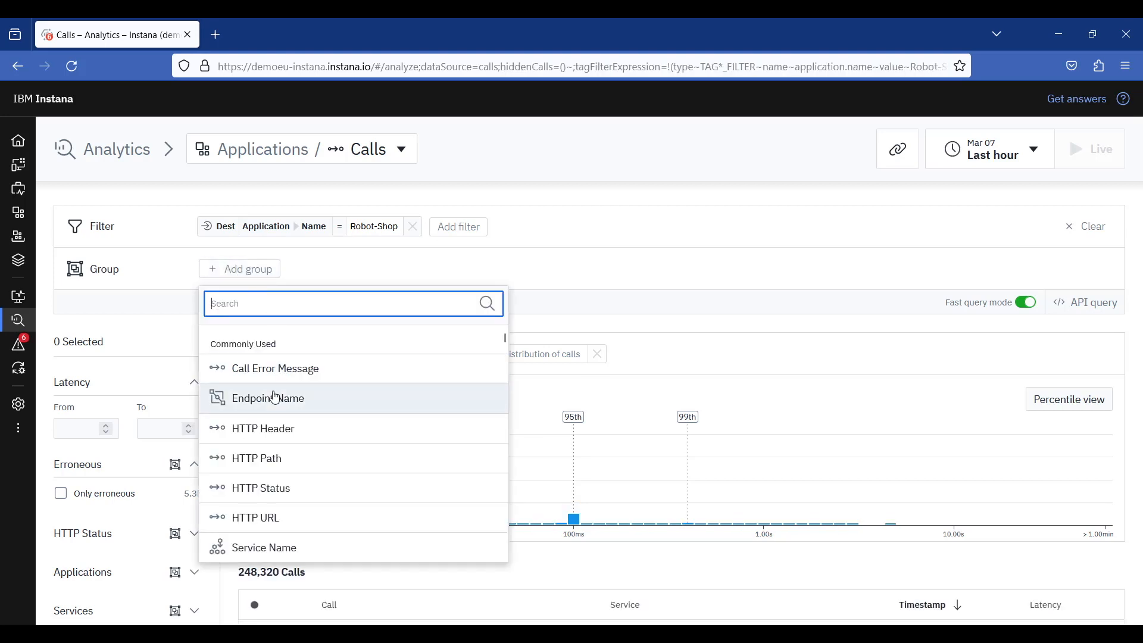
pyautogui.click(267, 398)
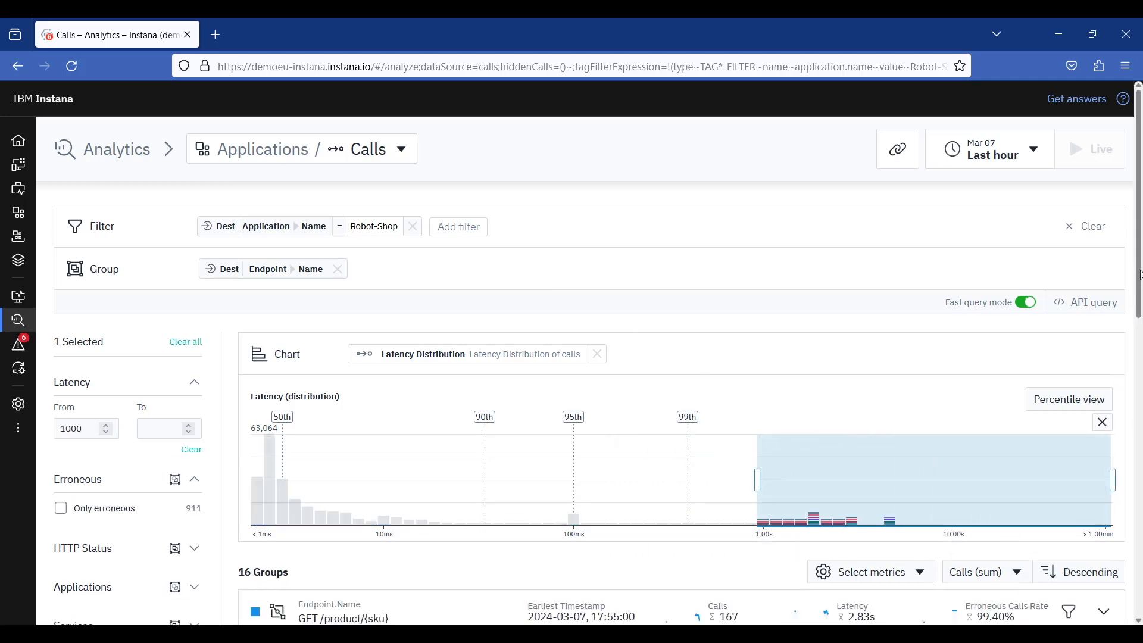
# - Expand the GET /product/{sku} endpoint group to list its slow calls
pyautogui.scroll(-3)
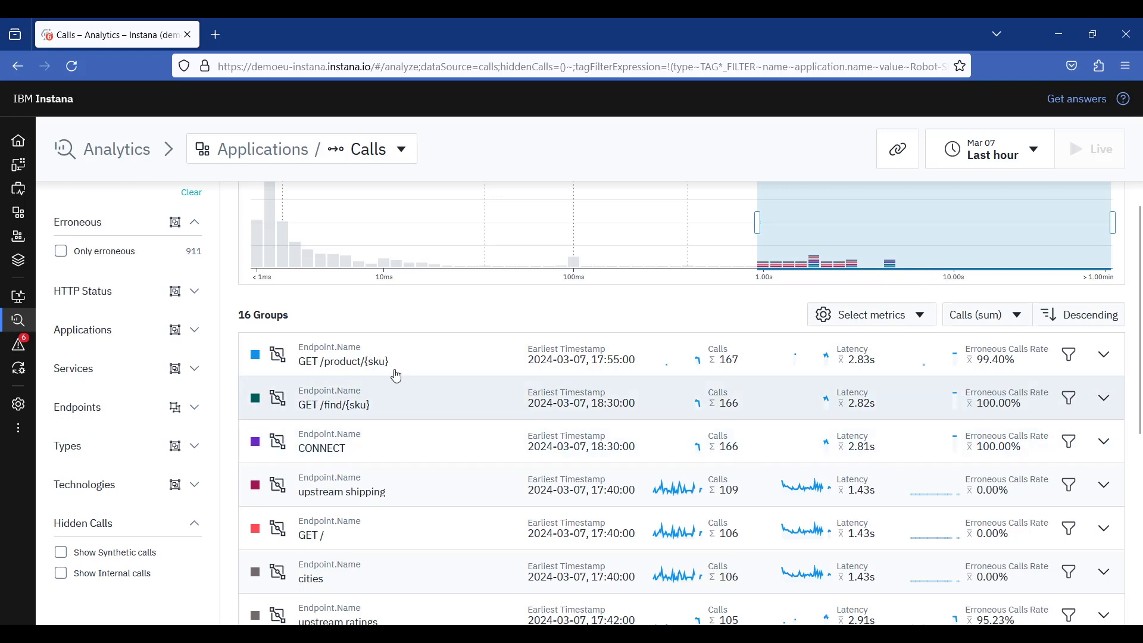
pyautogui.click(1103, 354)
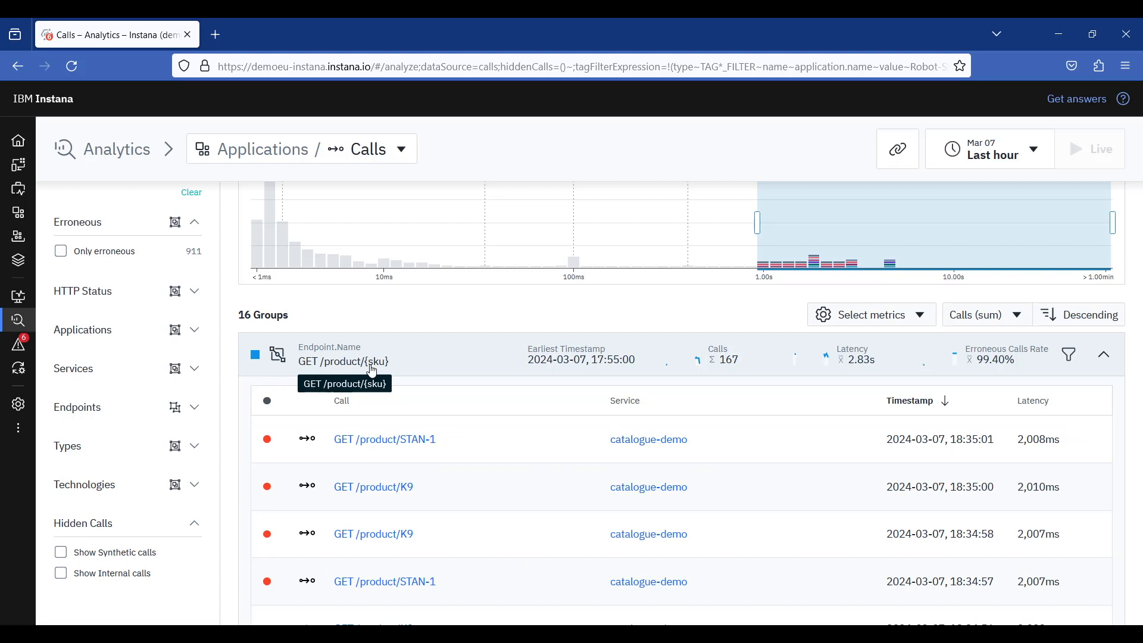
pyautogui.moveTo(1068, 354)
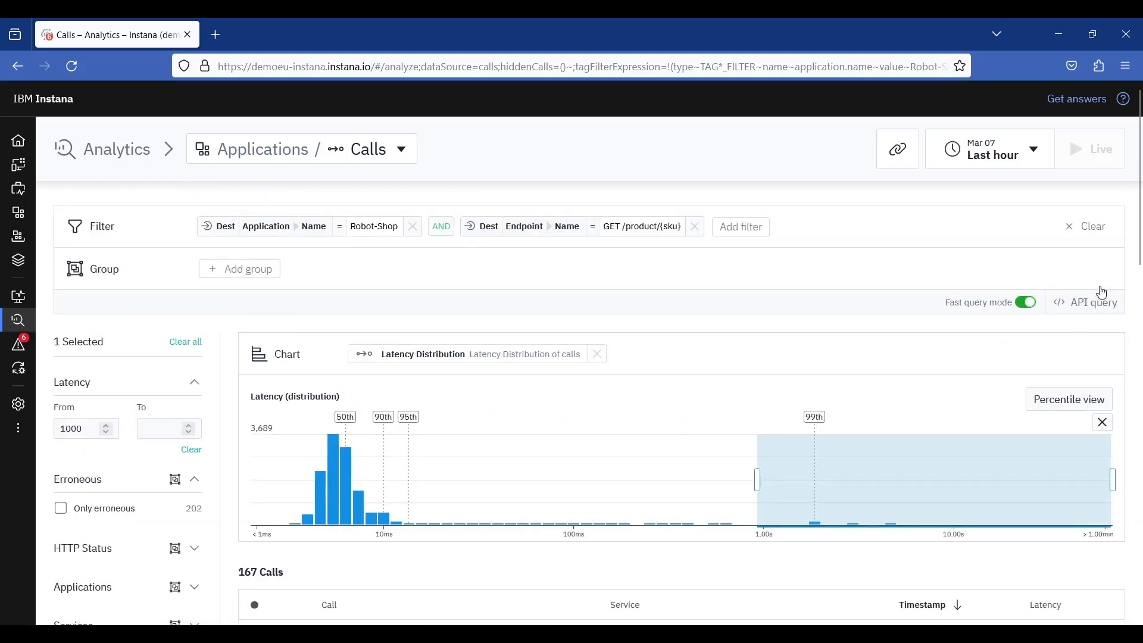
# - Open the trace of the slowest GET /product/STAN-1 call with the 500 error
pyautogui.scroll(-3)
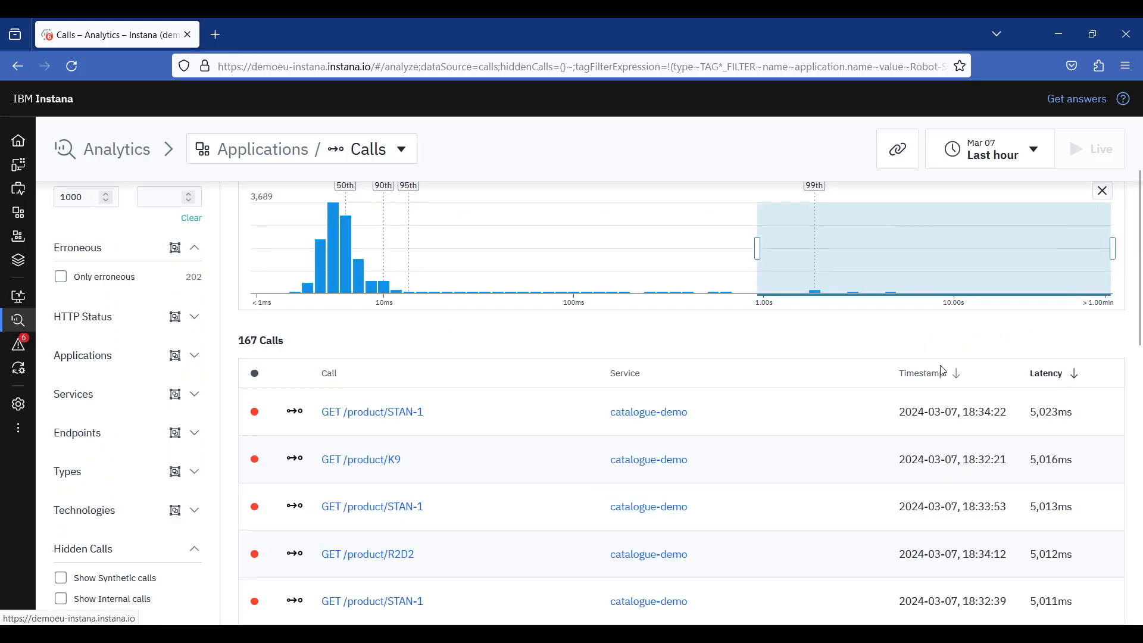
pyautogui.click(371, 411)
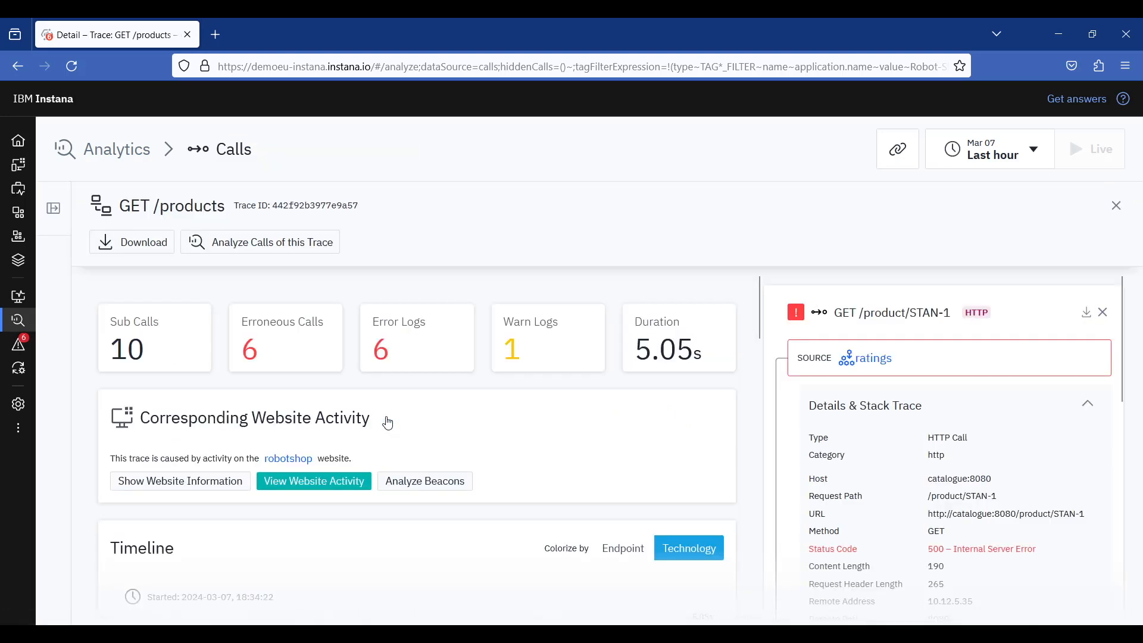